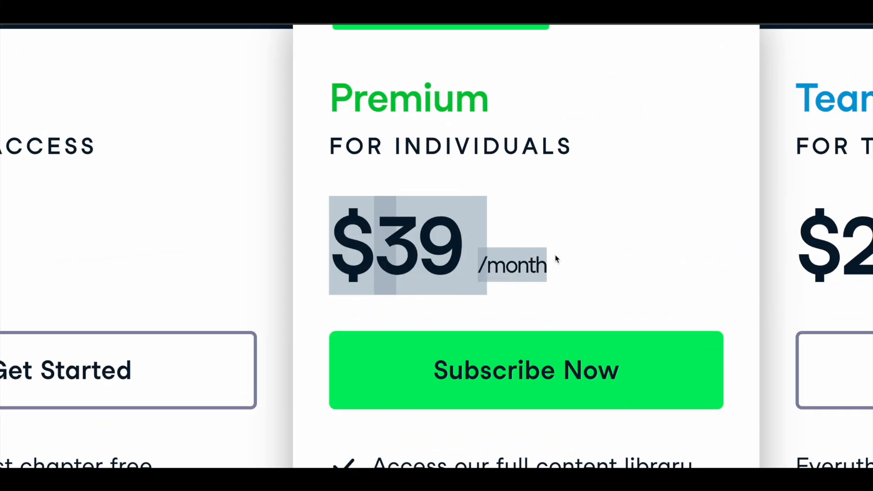
pyautogui.moveTo(545, 238)
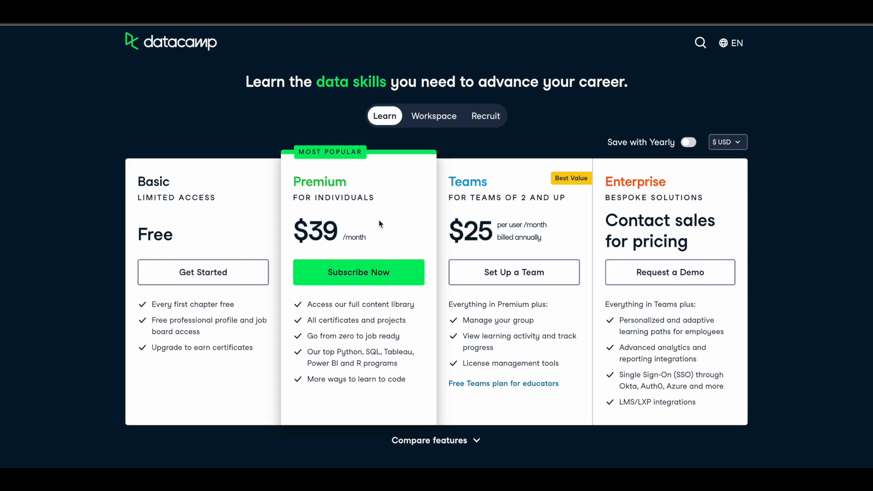
pyautogui.moveTo(372, 246)
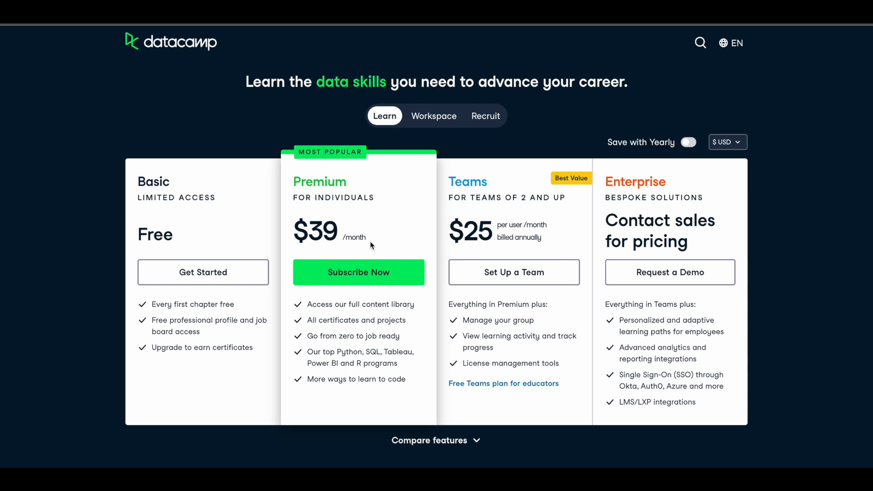
pyautogui.moveTo(449, 224)
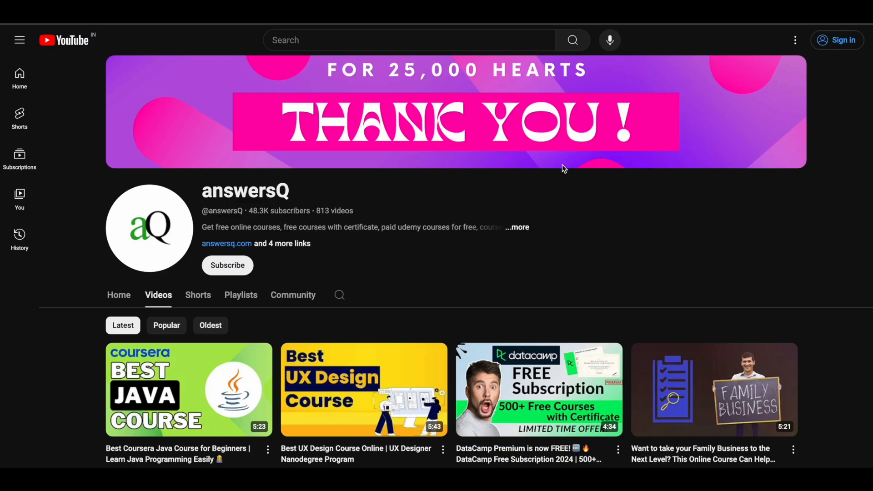
pyautogui.moveTo(404, 247)
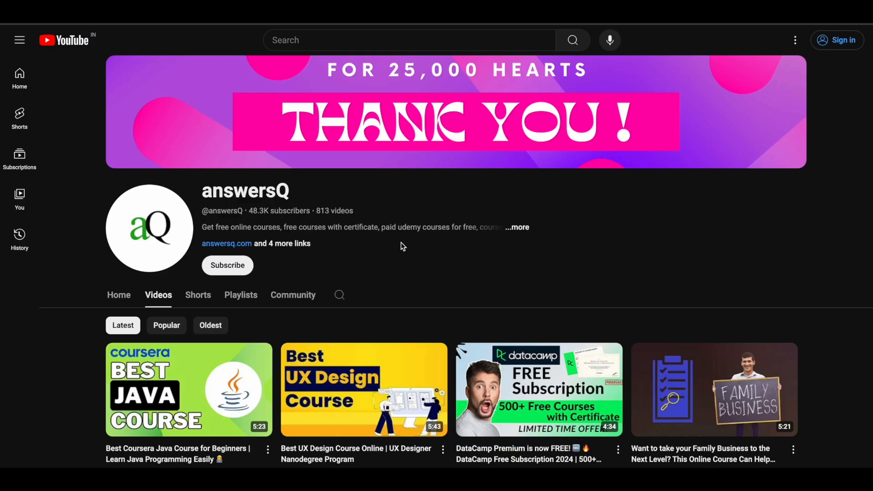
# Scroll the homepage, then open the Catalog menu of courses and topics
pyautogui.scroll(-3)
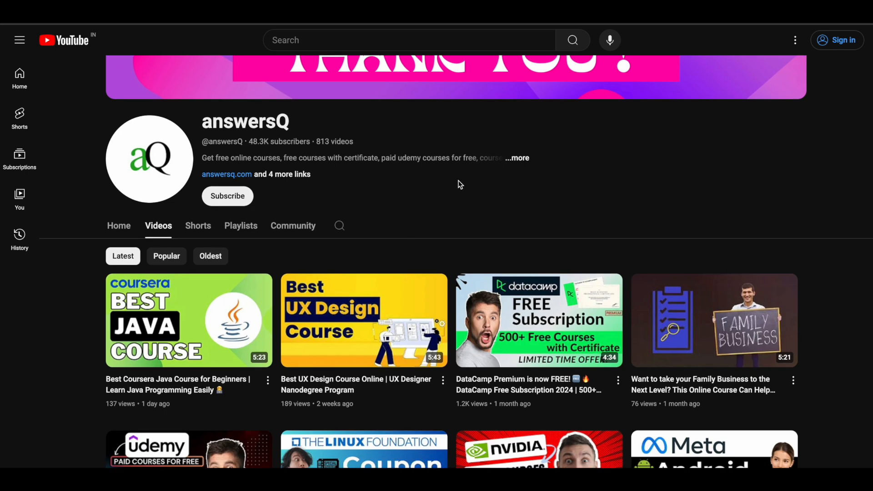
pyautogui.scroll(3)
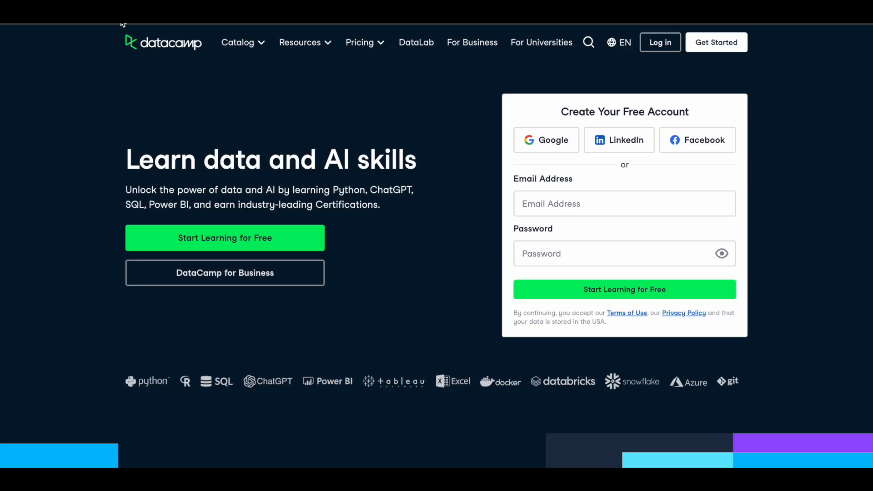
pyautogui.moveTo(81, 169)
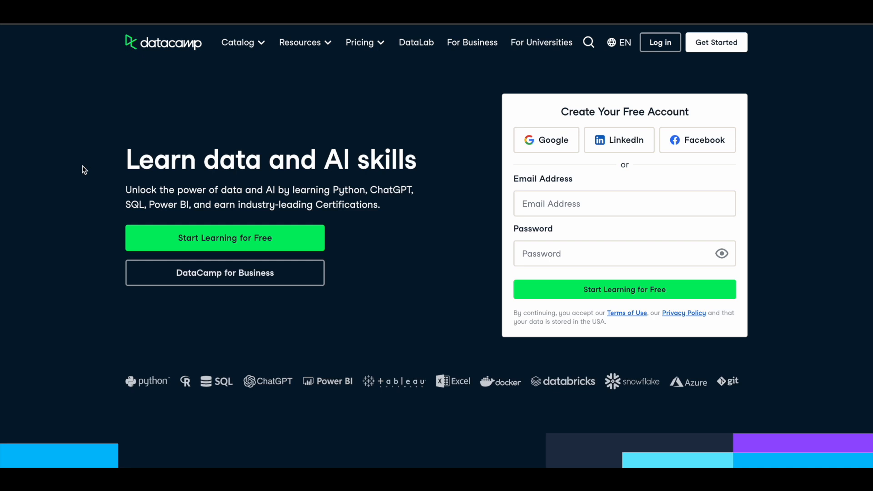
pyautogui.moveTo(250, 115)
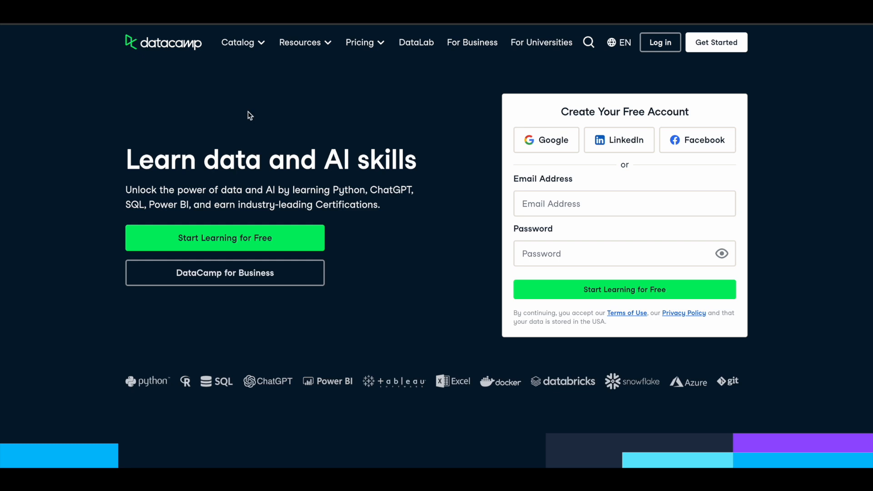
pyautogui.click(238, 43)
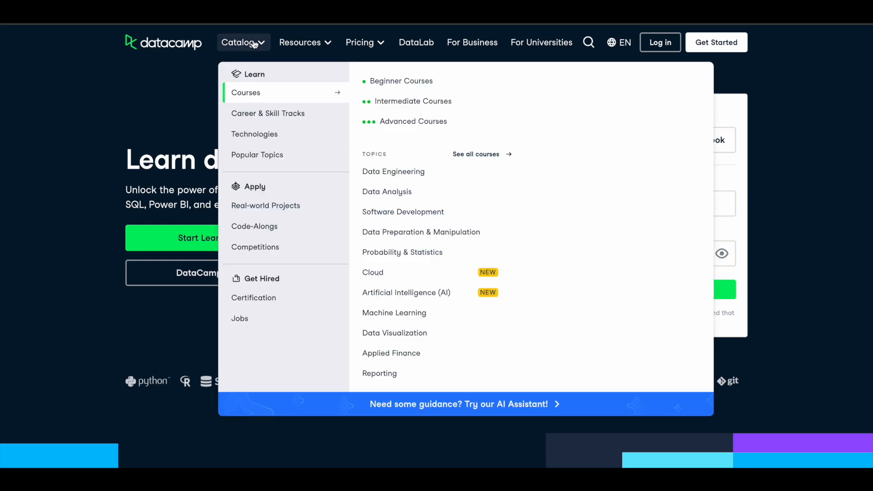
pyautogui.moveTo(320, 99)
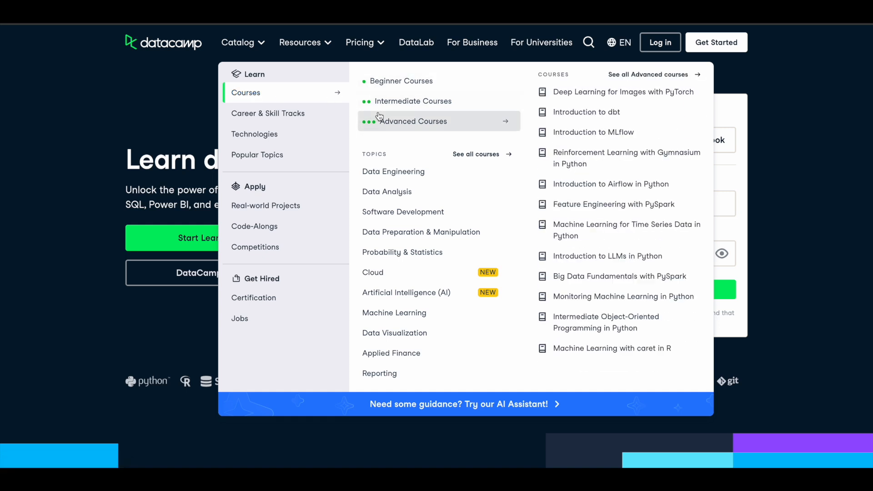
pyautogui.moveTo(401, 119)
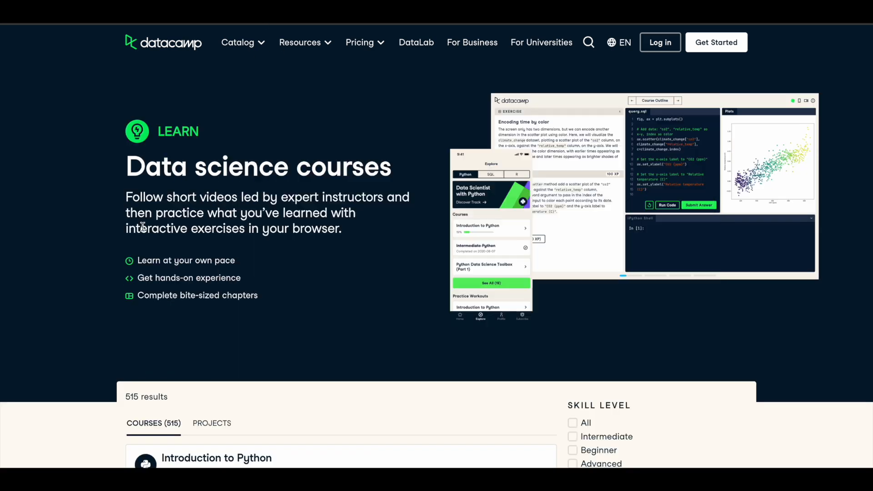
pyautogui.scroll(-3)
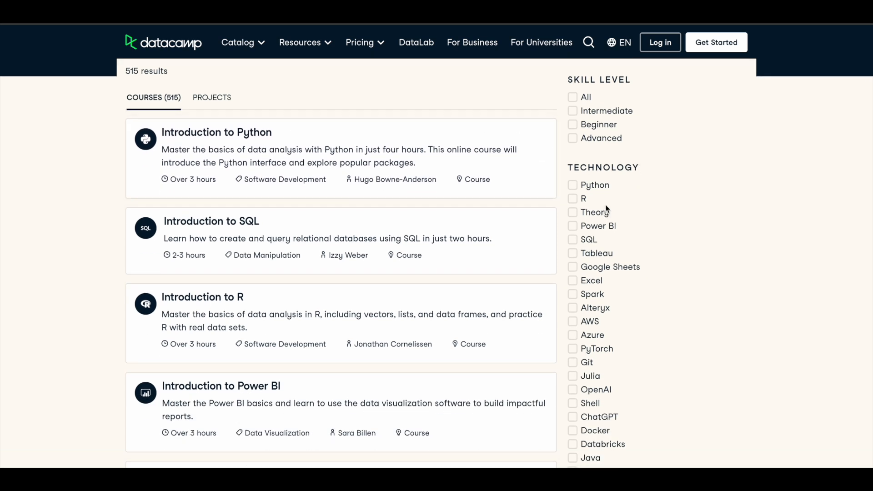
pyautogui.scroll(-3)
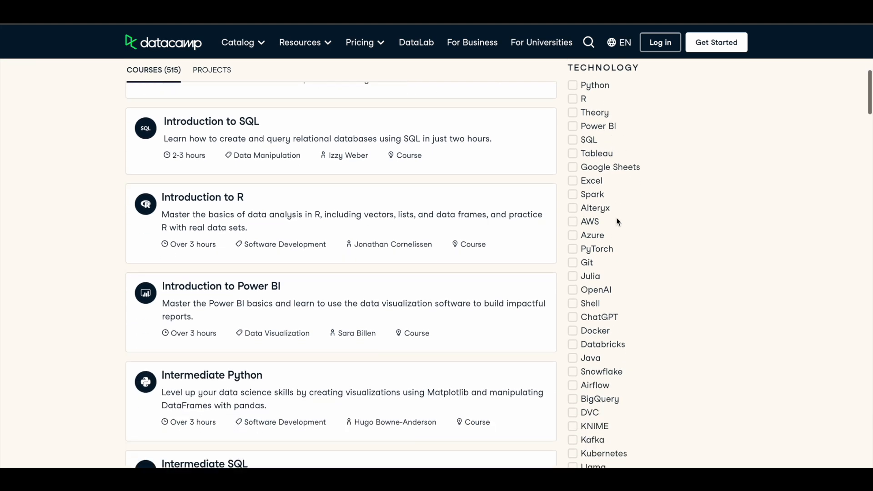
pyautogui.scroll(-3)
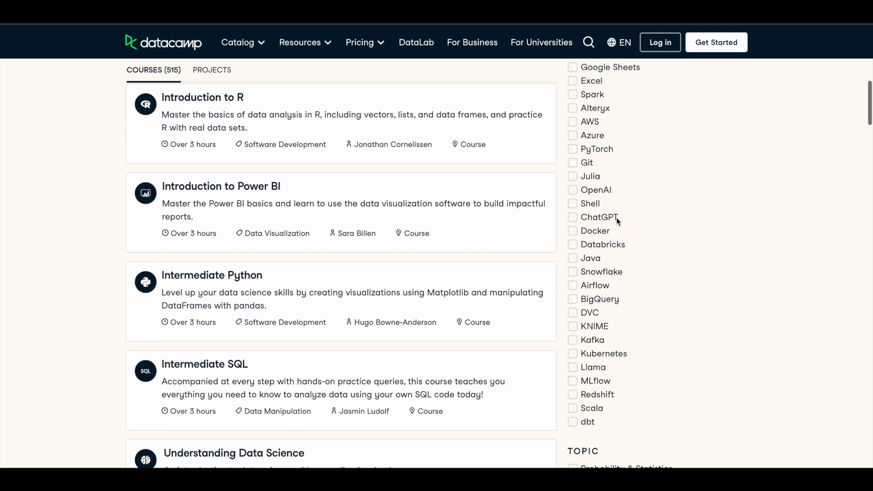
pyautogui.scroll(-3)
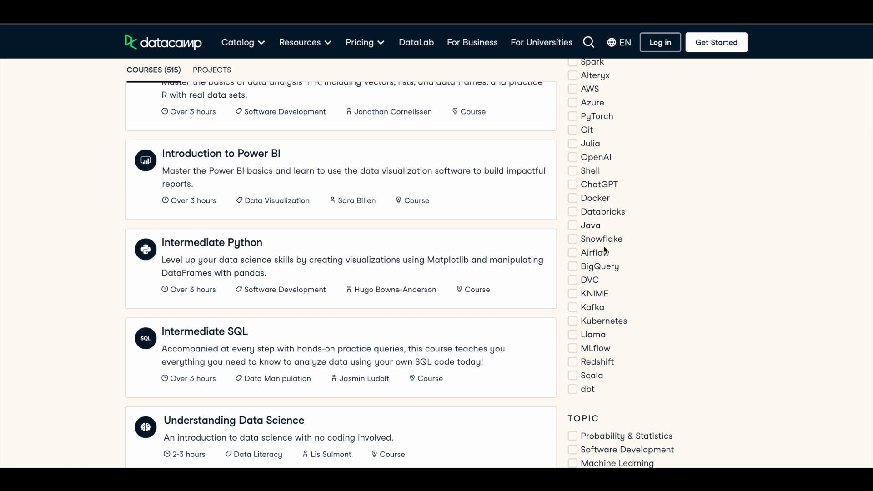
pyautogui.scroll(-3)
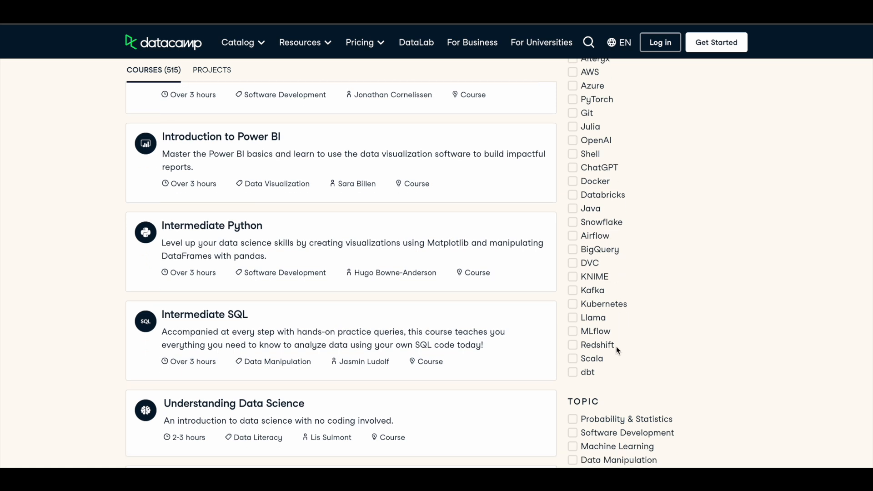
pyautogui.scroll(3)
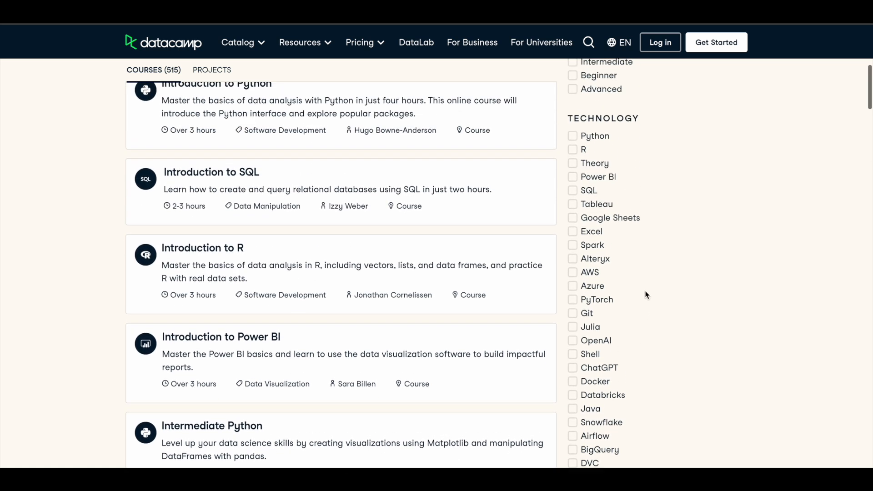
pyautogui.scroll(3)
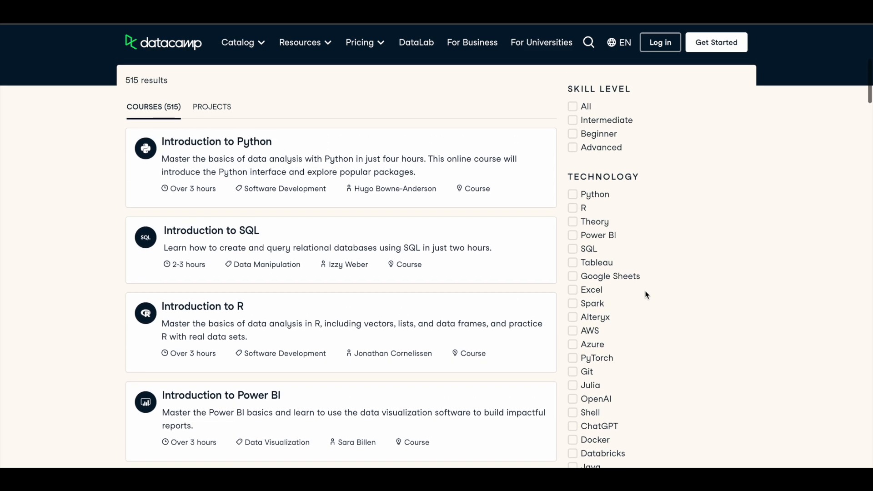
pyautogui.scroll(-3)
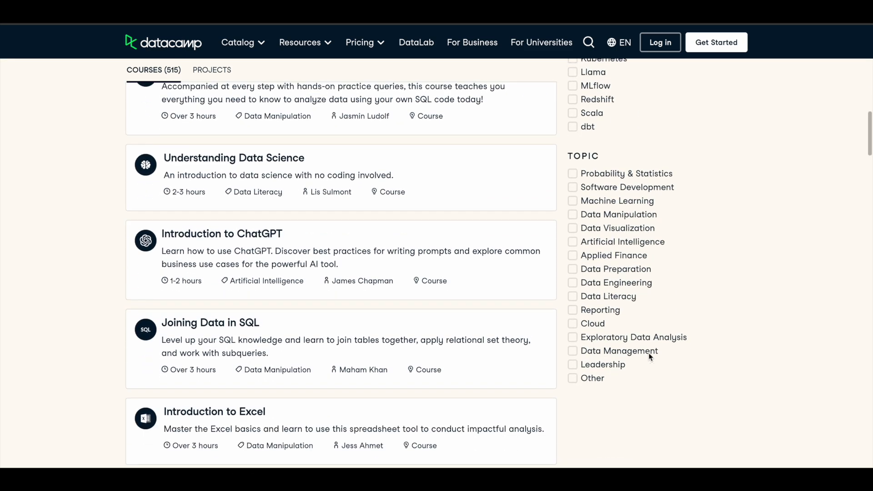
pyautogui.moveTo(679, 286)
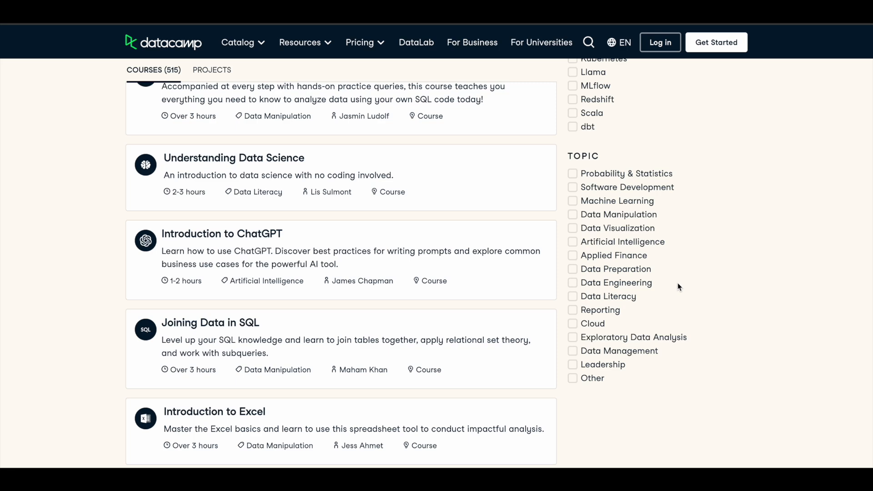
pyautogui.scroll(3)
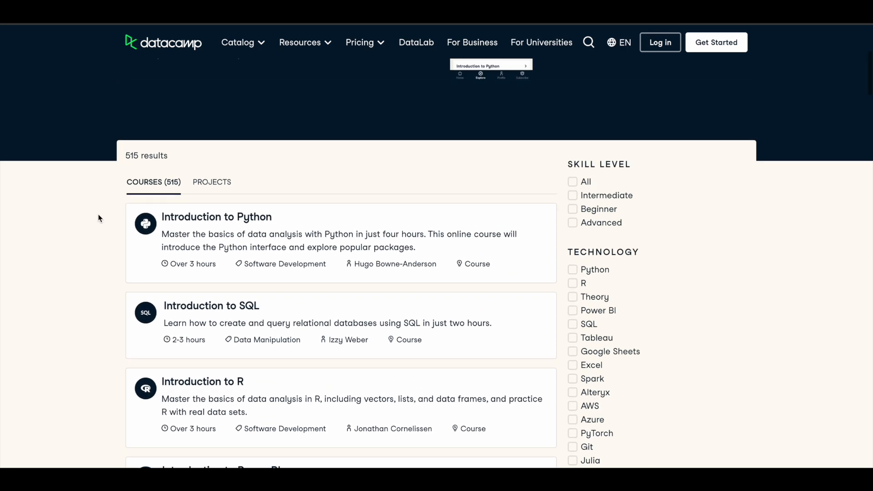
pyautogui.moveTo(172, 173)
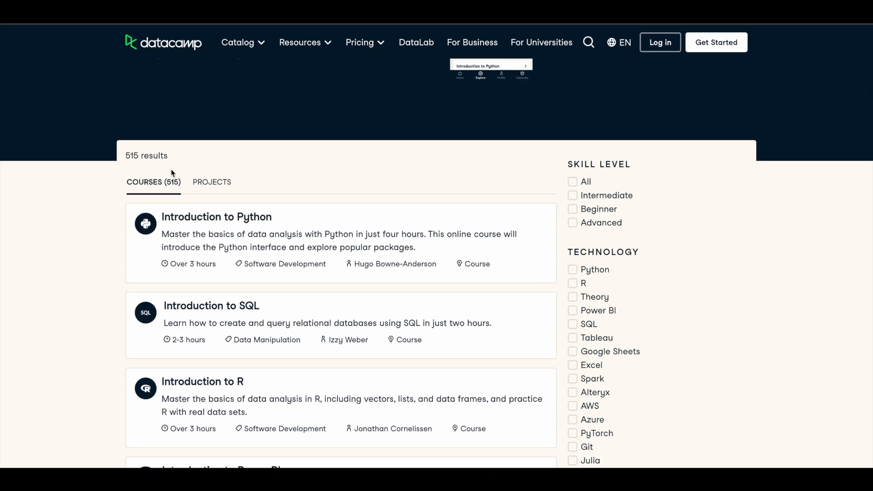
pyautogui.moveTo(335, 96)
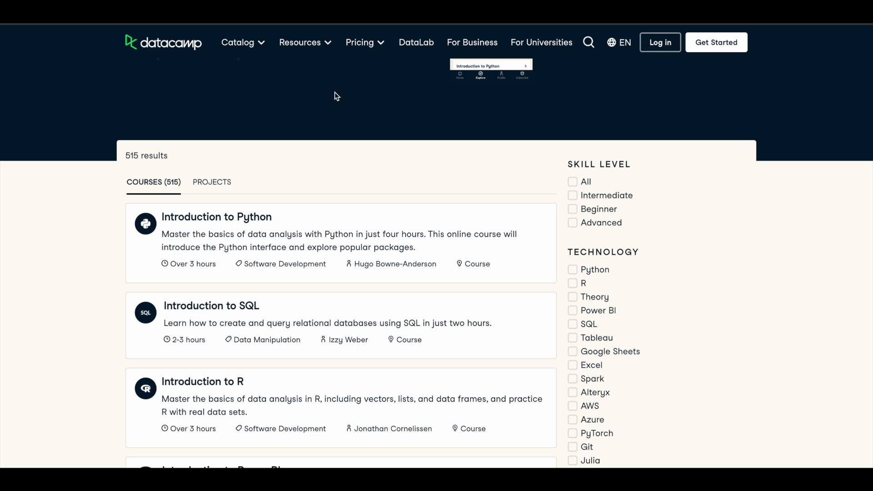
pyautogui.moveTo(326, 104)
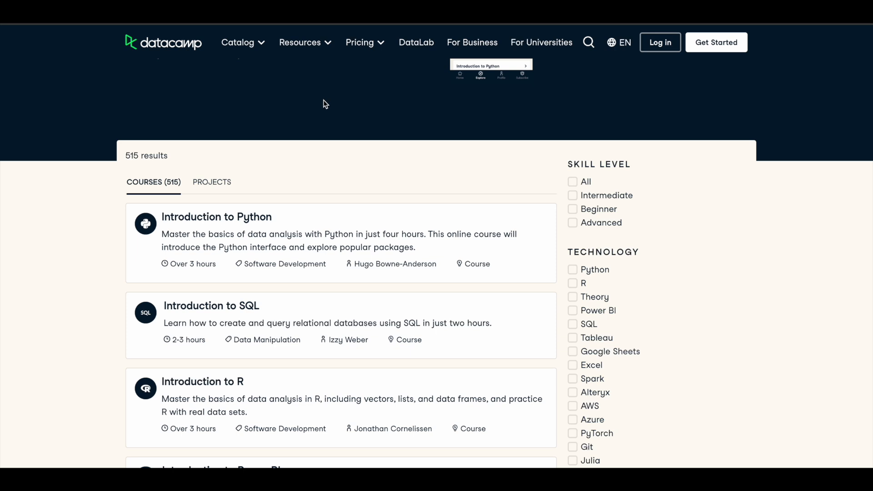
pyautogui.moveTo(227, 144)
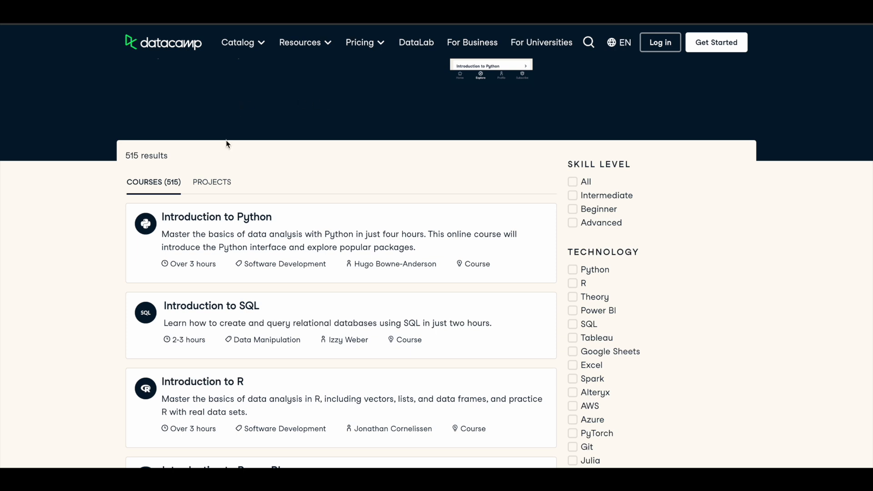
pyautogui.scroll(-3)
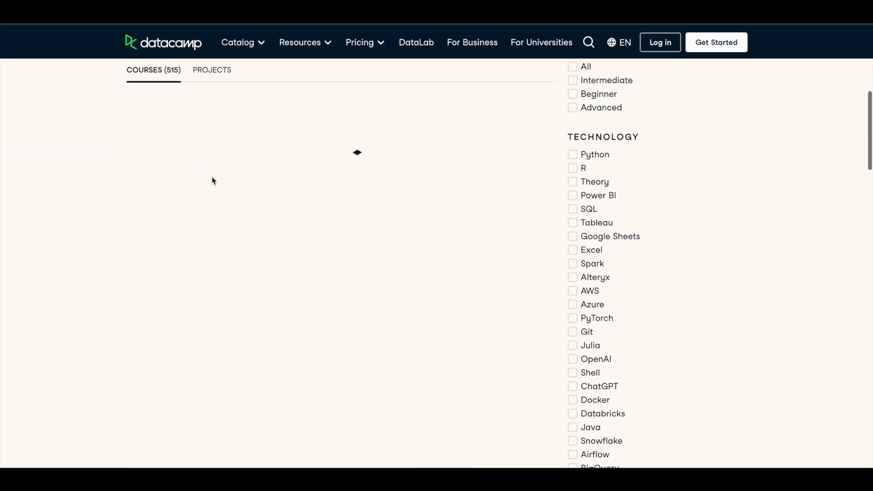
# Glance at the 118 projects, return to courses, then open the Pricing plans page
pyautogui.click(211, 69)
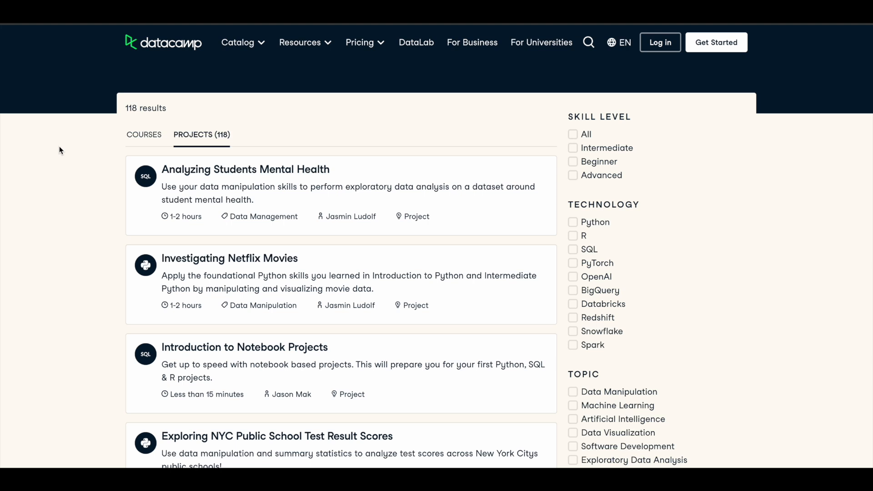
pyautogui.moveTo(114, 149)
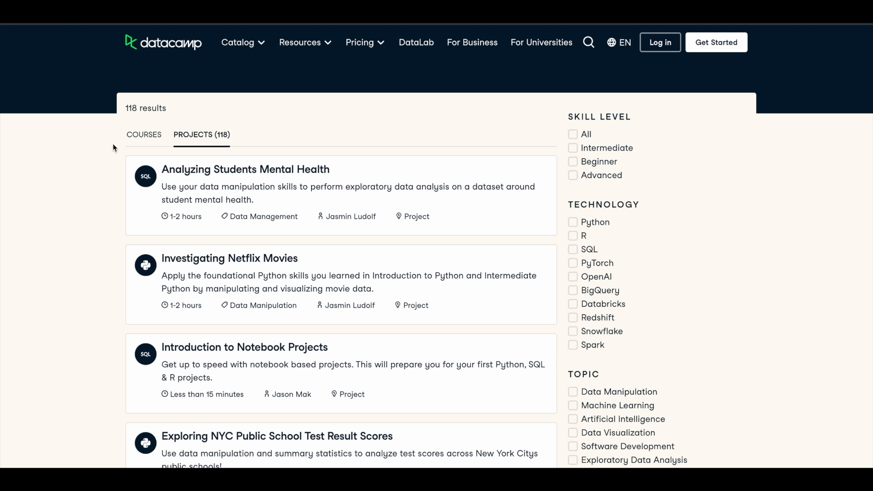
pyautogui.moveTo(255, 145)
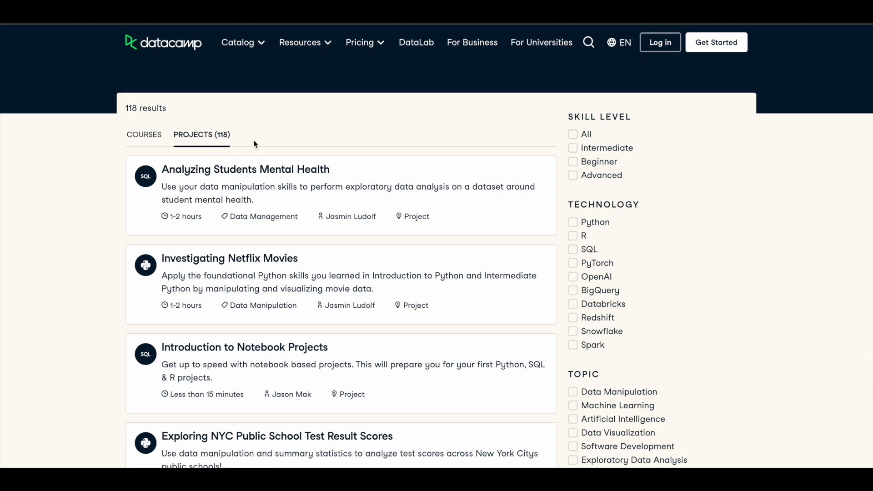
pyautogui.scroll(-3)
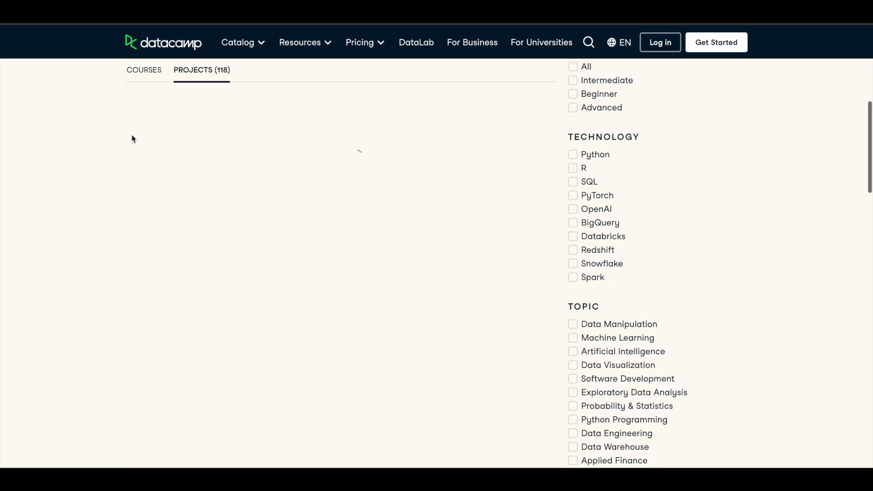
pyautogui.click(144, 69)
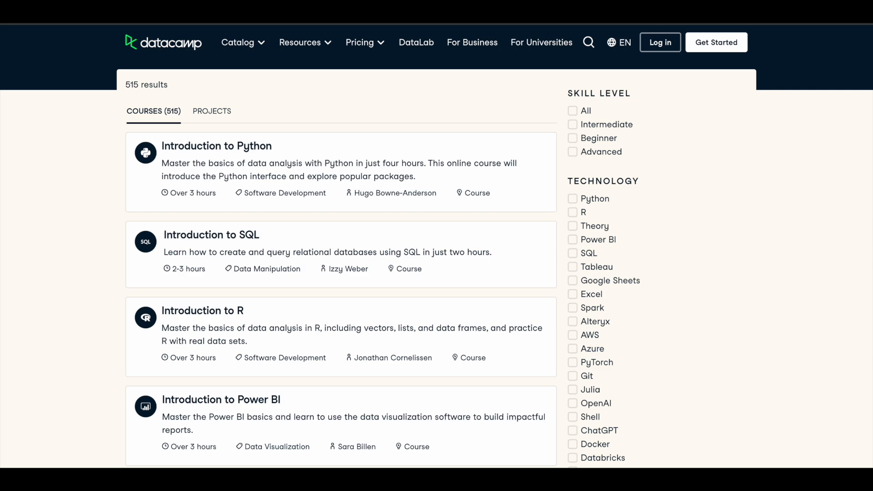
pyautogui.click(360, 42)
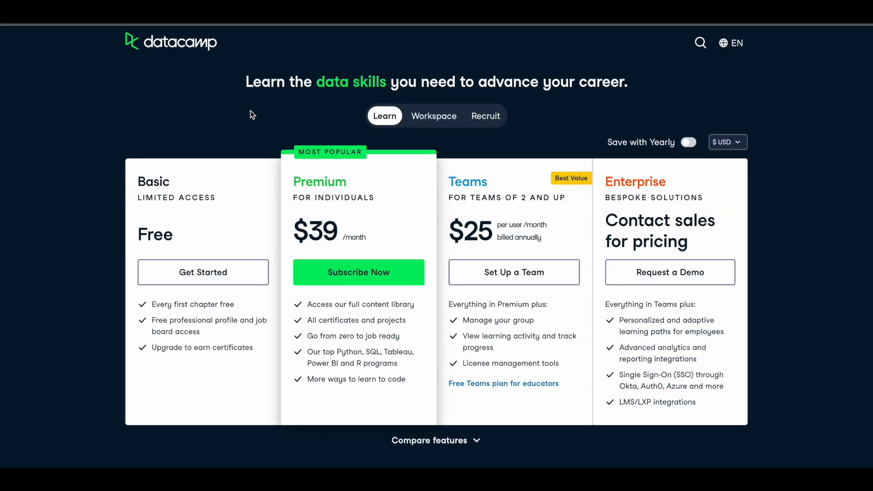
pyautogui.moveTo(273, 110)
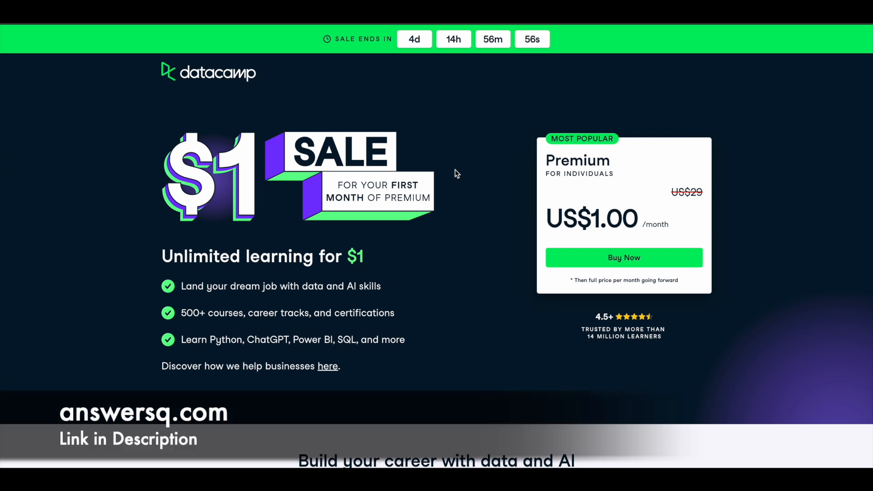
pyautogui.moveTo(233, 194)
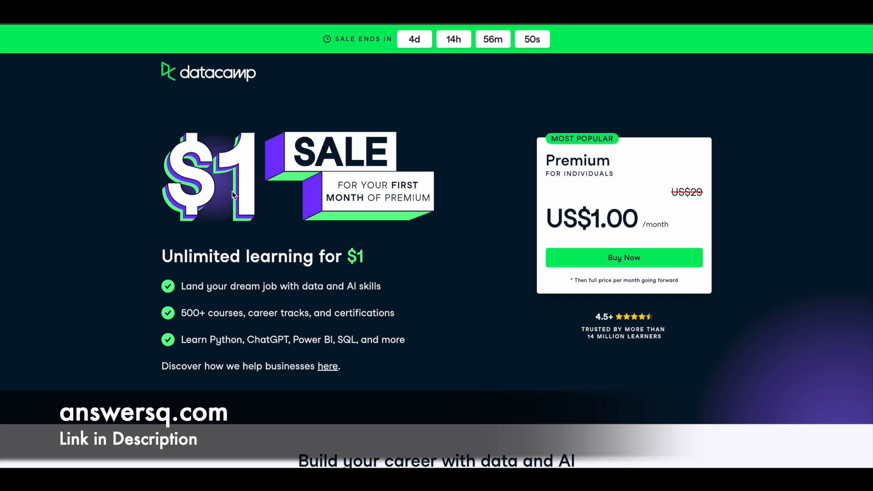
pyautogui.moveTo(379, 188)
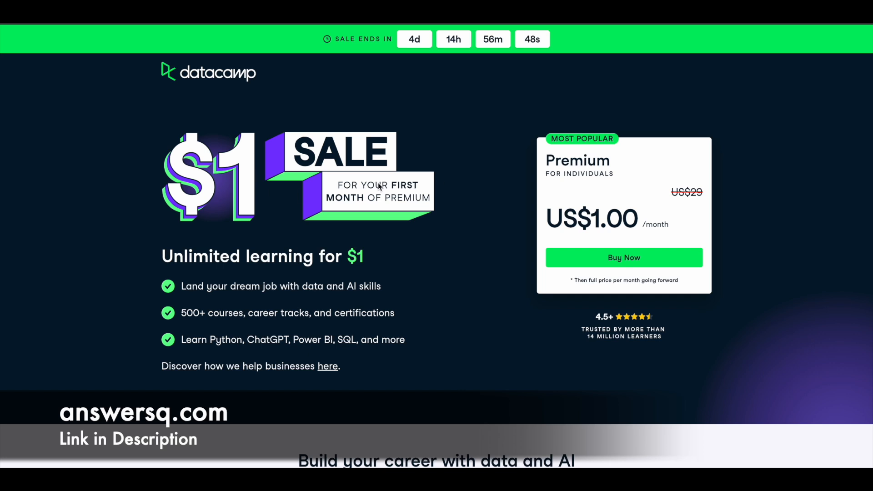
pyautogui.moveTo(528, 186)
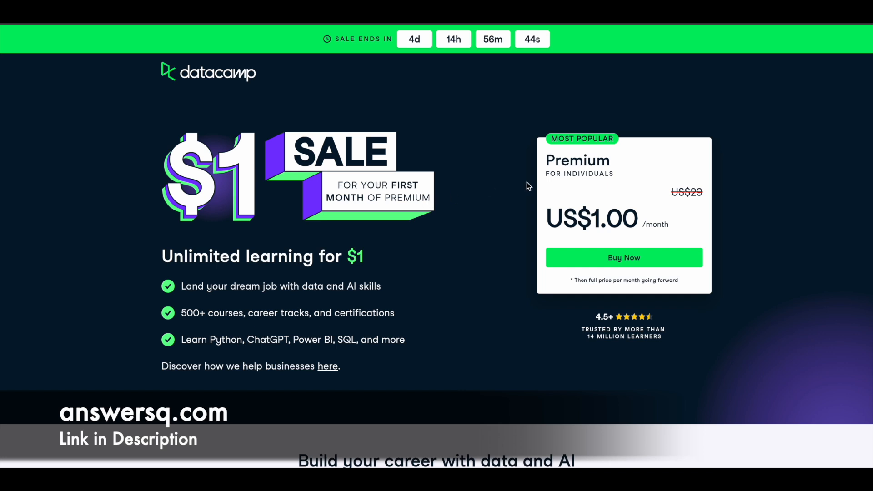
pyautogui.moveTo(693, 228)
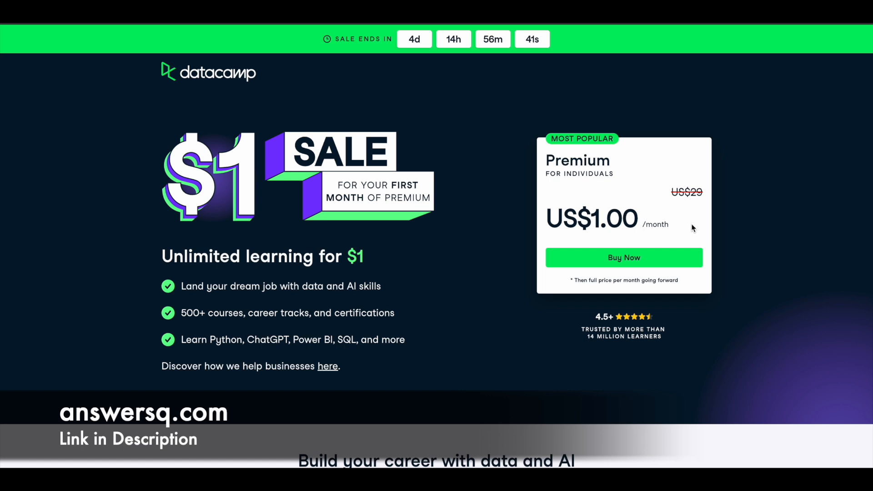
pyautogui.moveTo(181, 286)
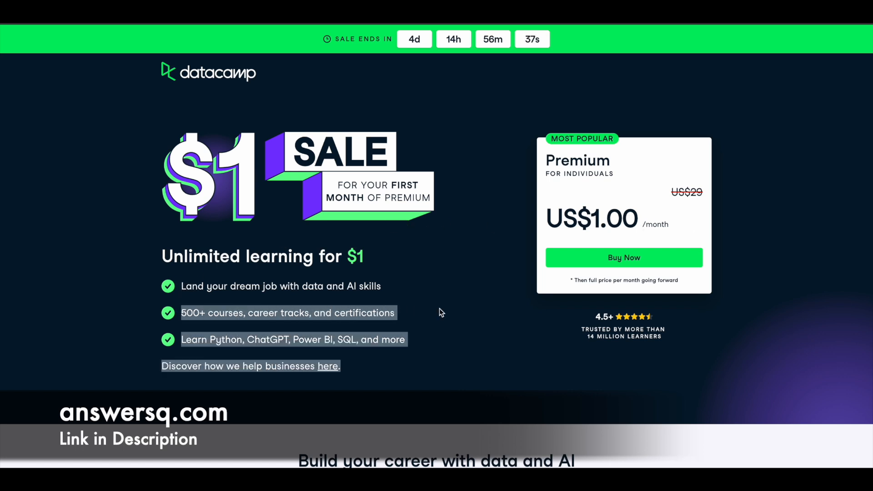
# Scroll through the $1 first-month Premium sale offer details
pyautogui.scroll(-3)
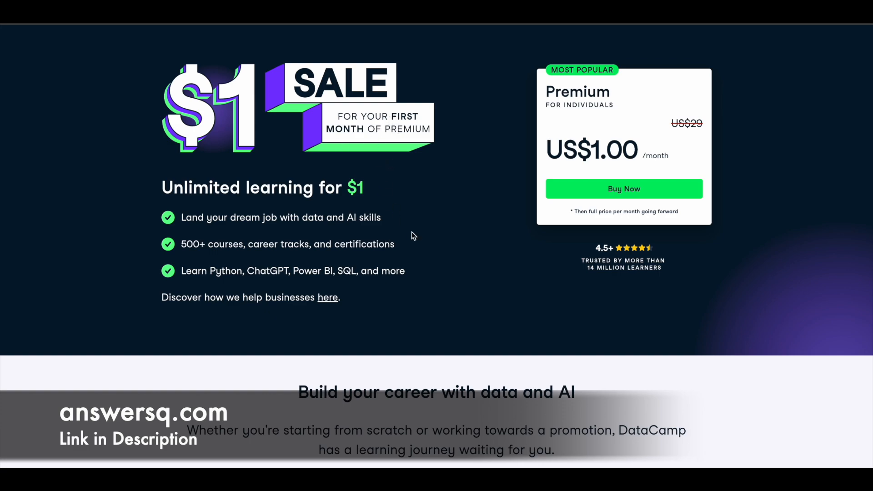
# Expand the FAQ answers on billing after month one and existing-subscriber eligibility
pyautogui.scroll(-3)
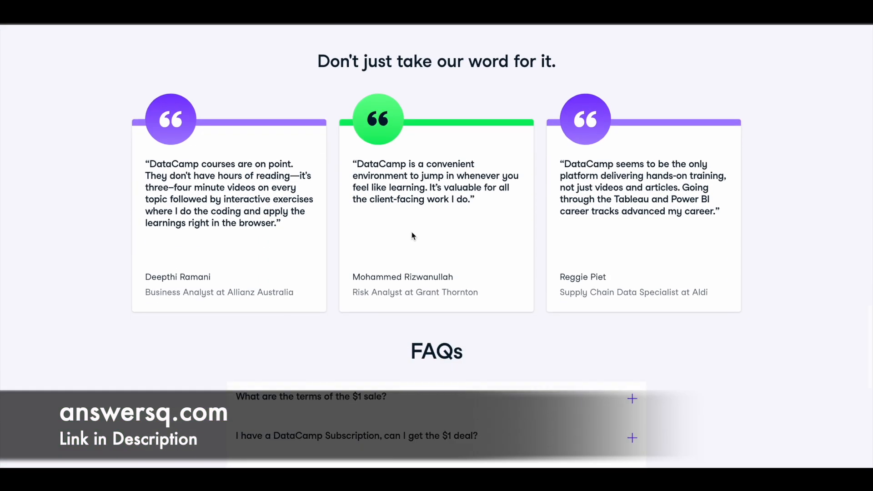
pyautogui.scroll(-3)
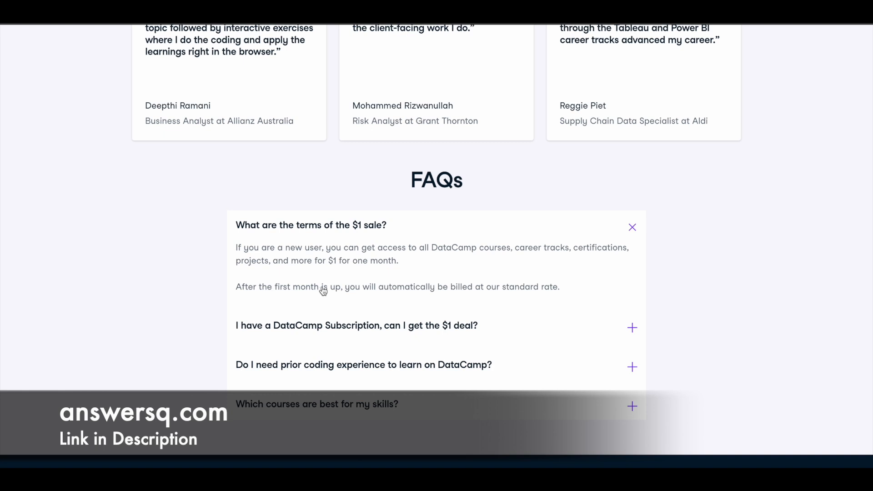
pyautogui.moveTo(465, 290)
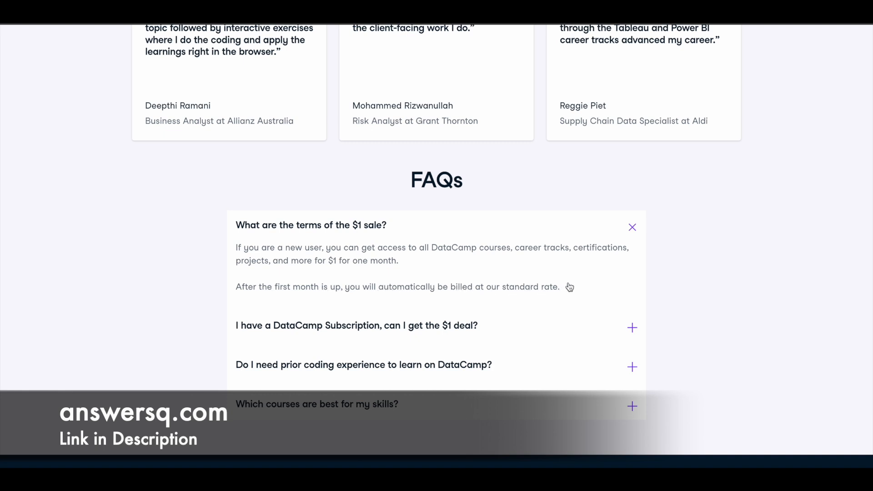
pyautogui.moveTo(564, 282)
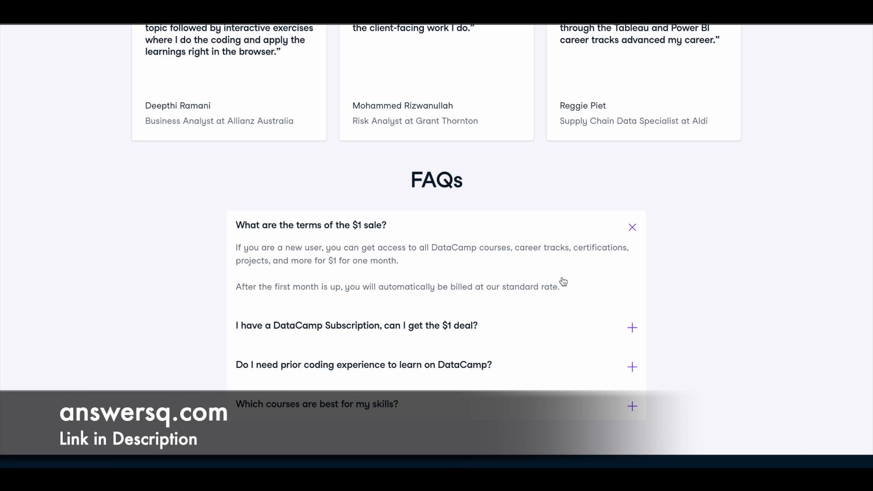
pyautogui.moveTo(571, 279)
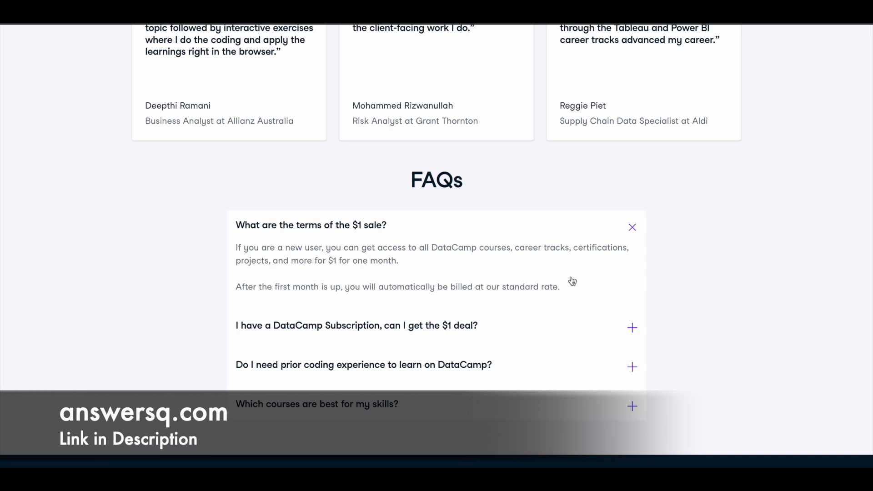
pyautogui.moveTo(547, 281)
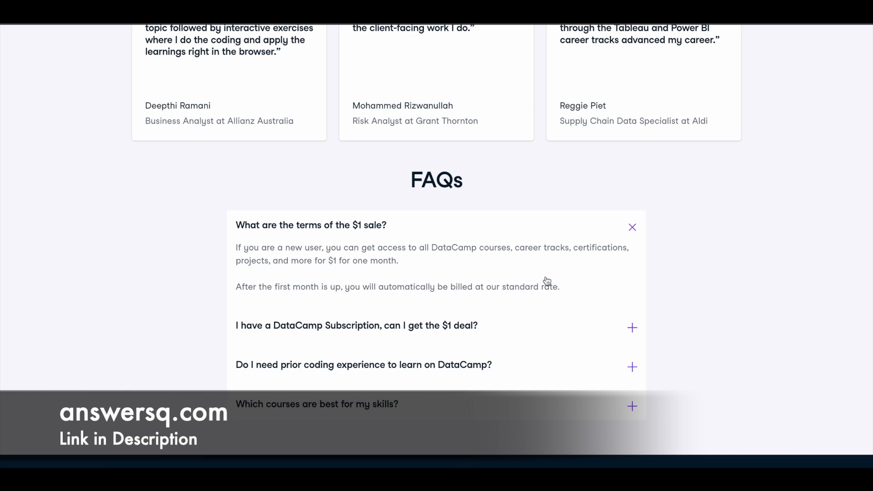
pyautogui.moveTo(561, 285)
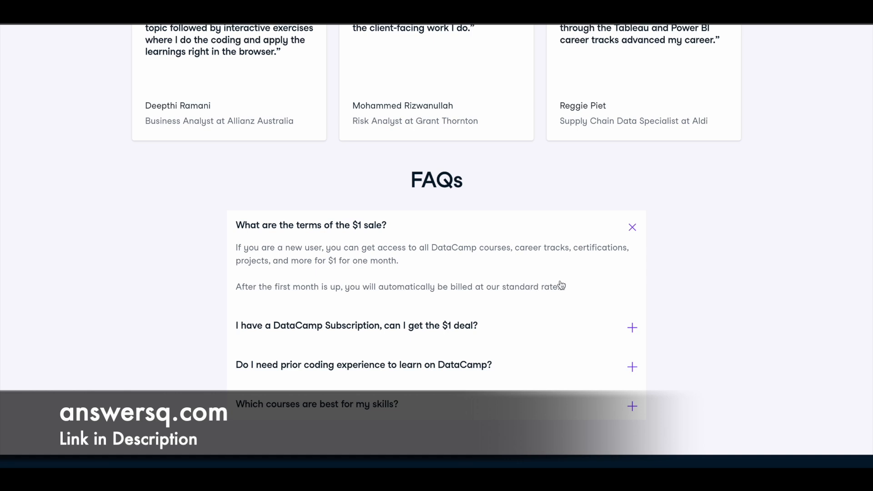
pyautogui.moveTo(562, 277)
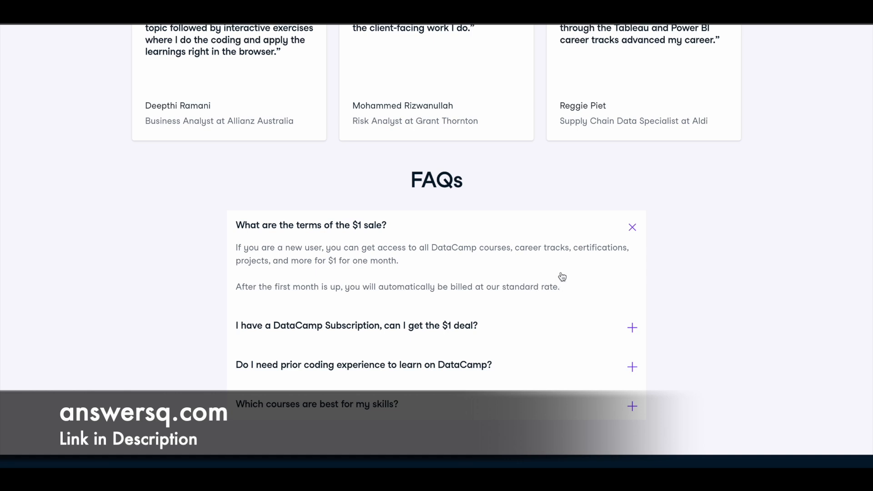
pyautogui.moveTo(556, 274)
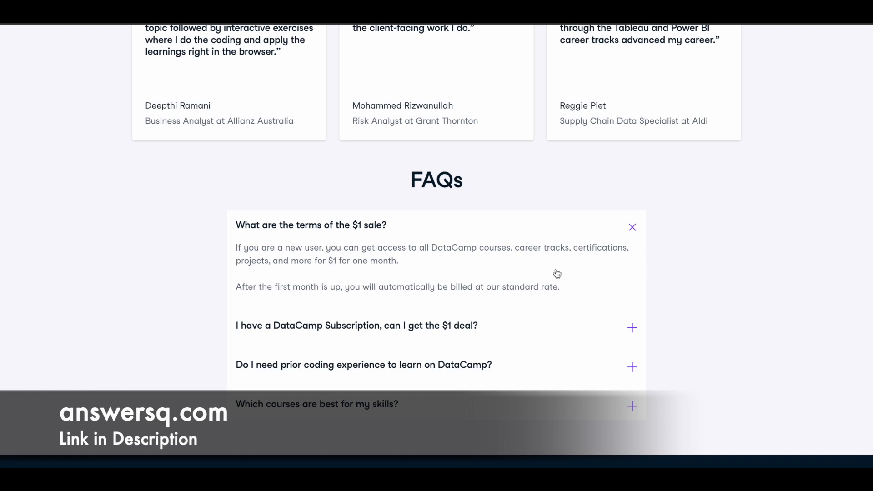
pyautogui.click(632, 328)
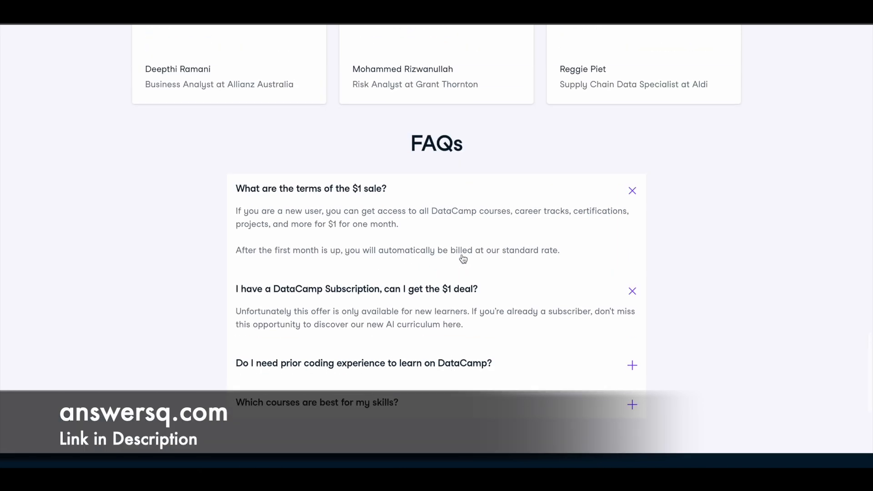
pyautogui.scroll(3)
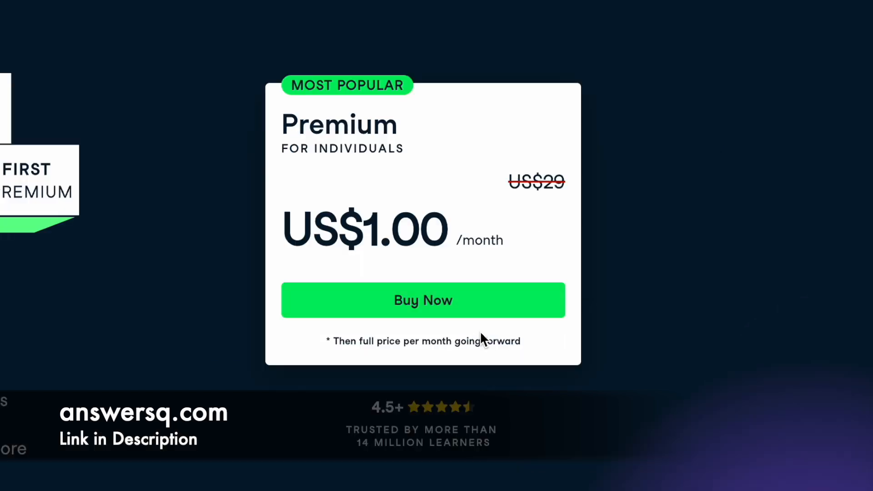
# Buy Premium at $1, opening the checkout order summary
pyautogui.click(422, 300)
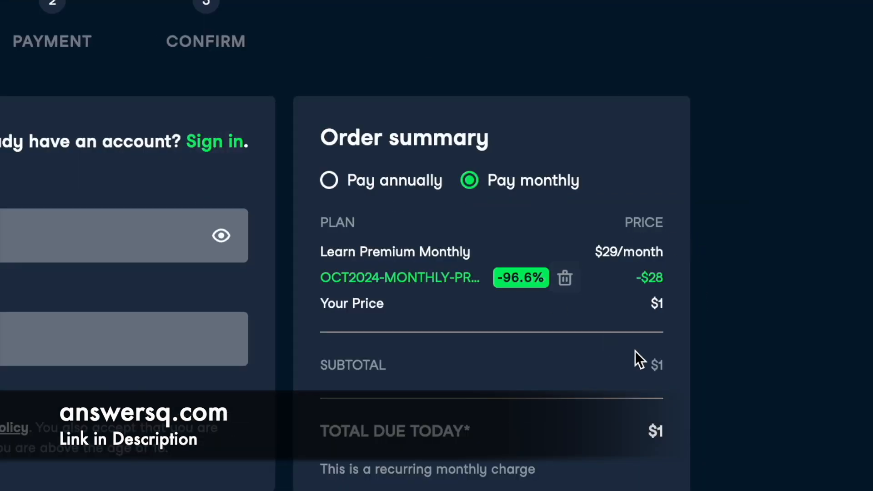
pyautogui.moveTo(675, 324)
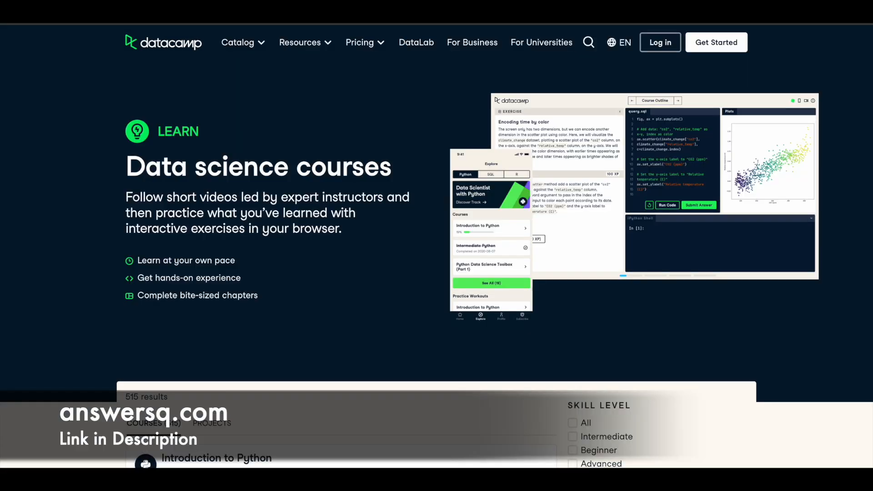
# Open the Catalog menu to return to the 515 data science courses
pyautogui.click(238, 42)
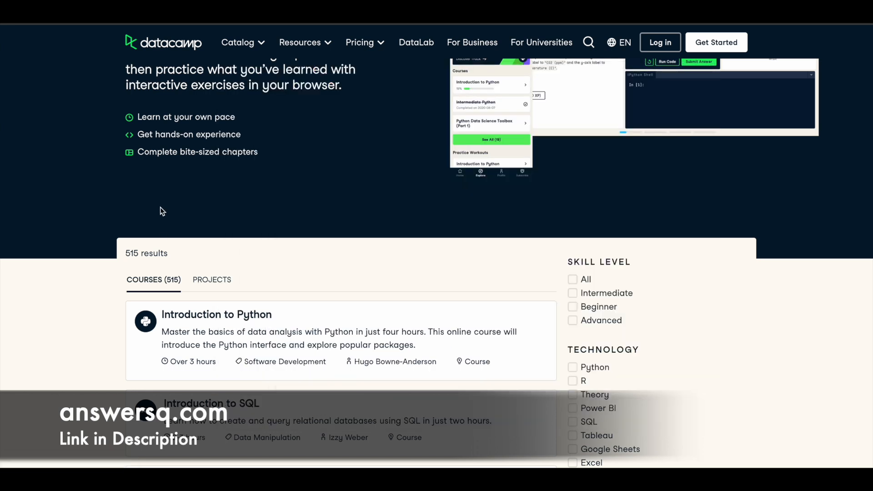
pyautogui.moveTo(680, 75)
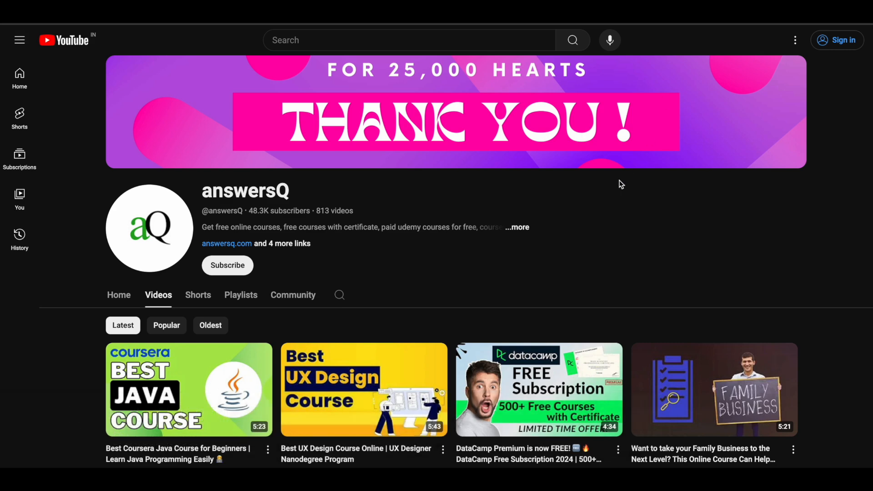
pyautogui.moveTo(295, 273)
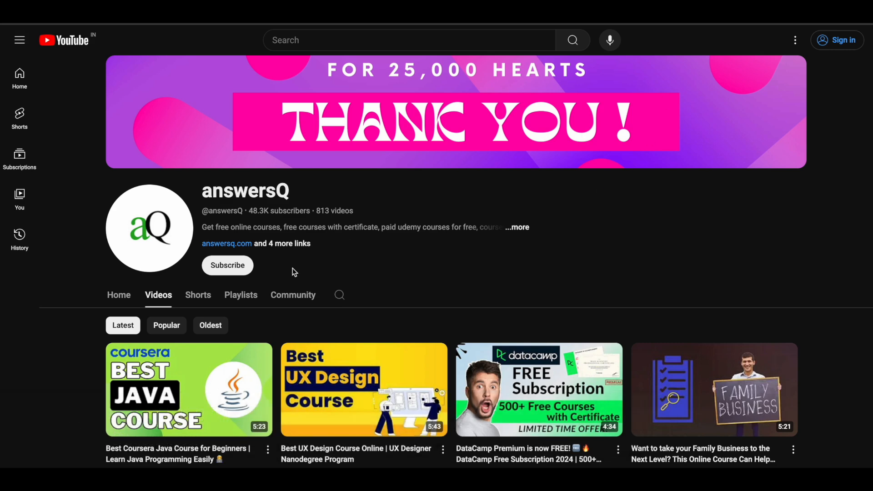
pyautogui.moveTo(273, 273)
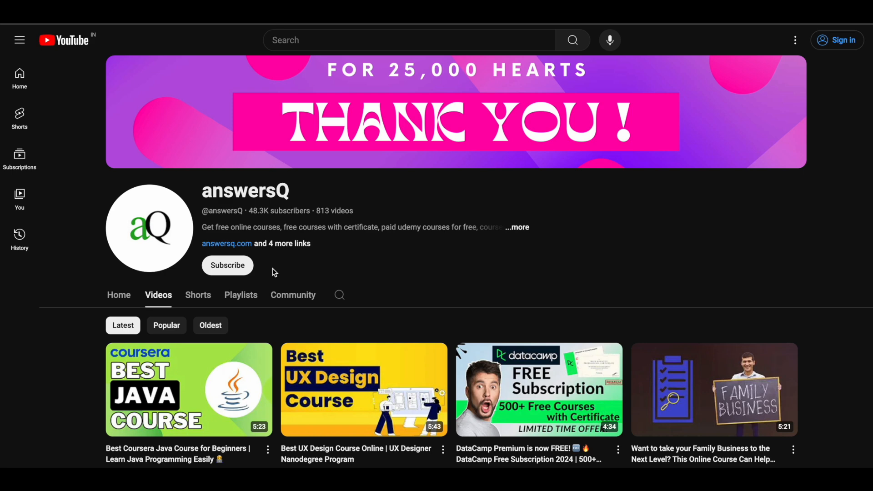
pyautogui.moveTo(420, 250)
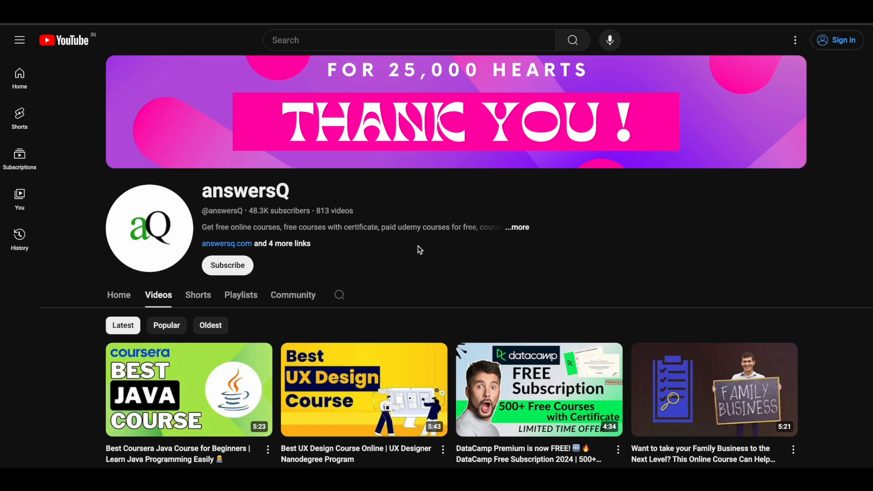
pyautogui.moveTo(570, 263)
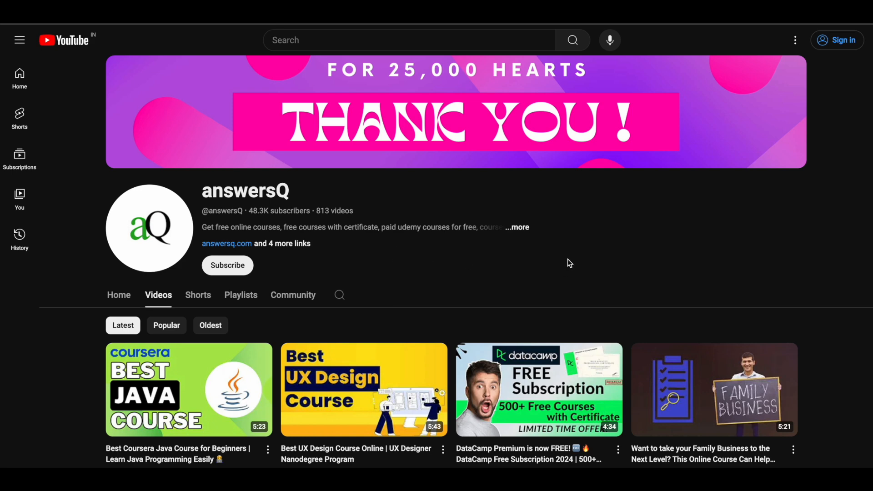